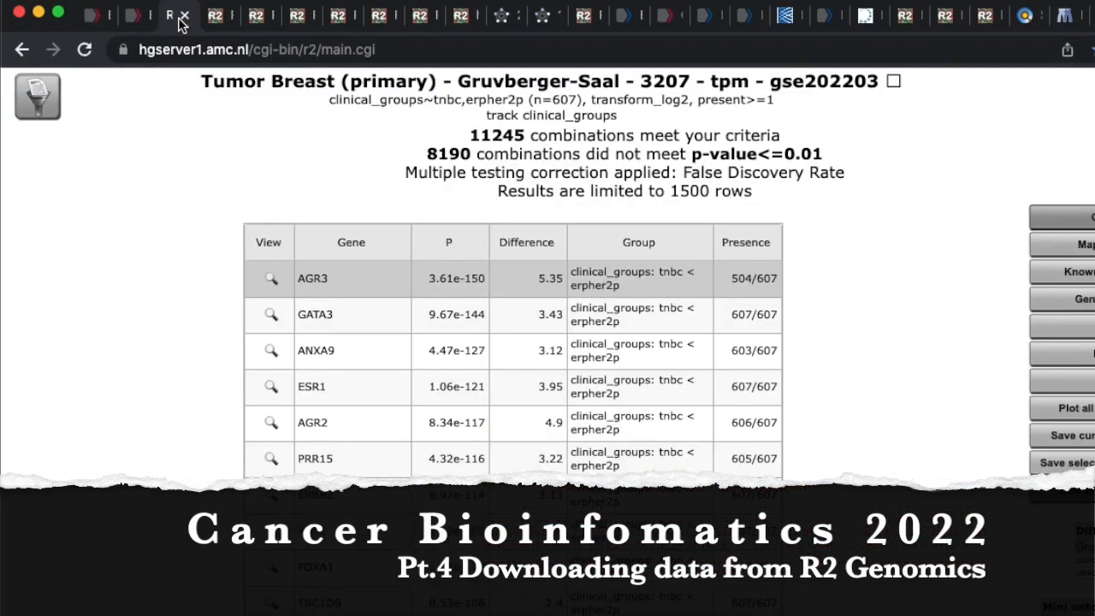
Step: Scroll down through the ANOVA gene results table toward the result file link
scroll("down", 3)
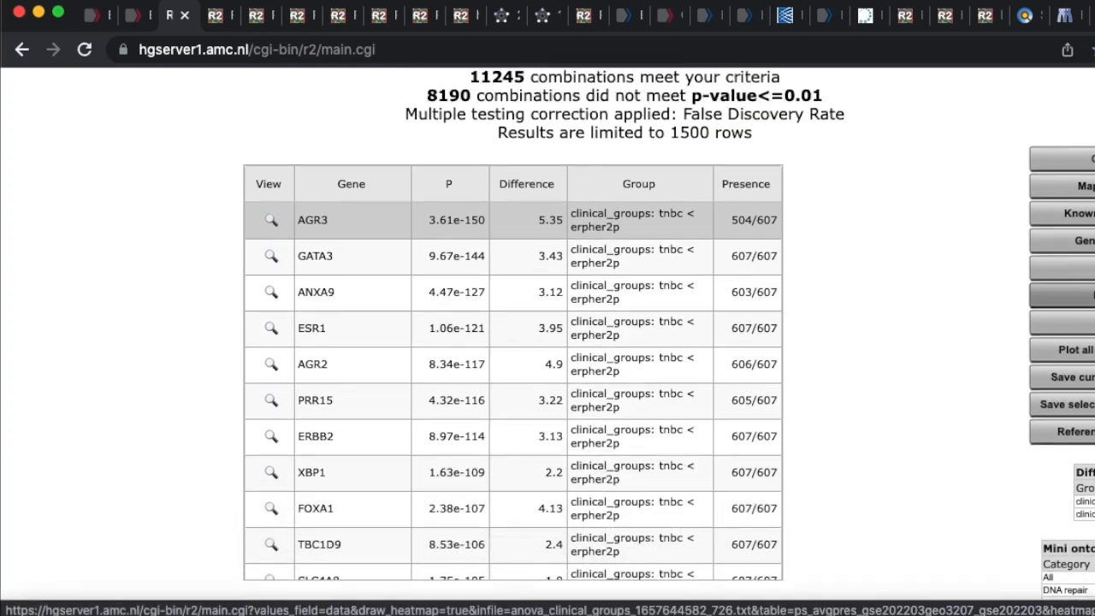
scroll("down", 3)
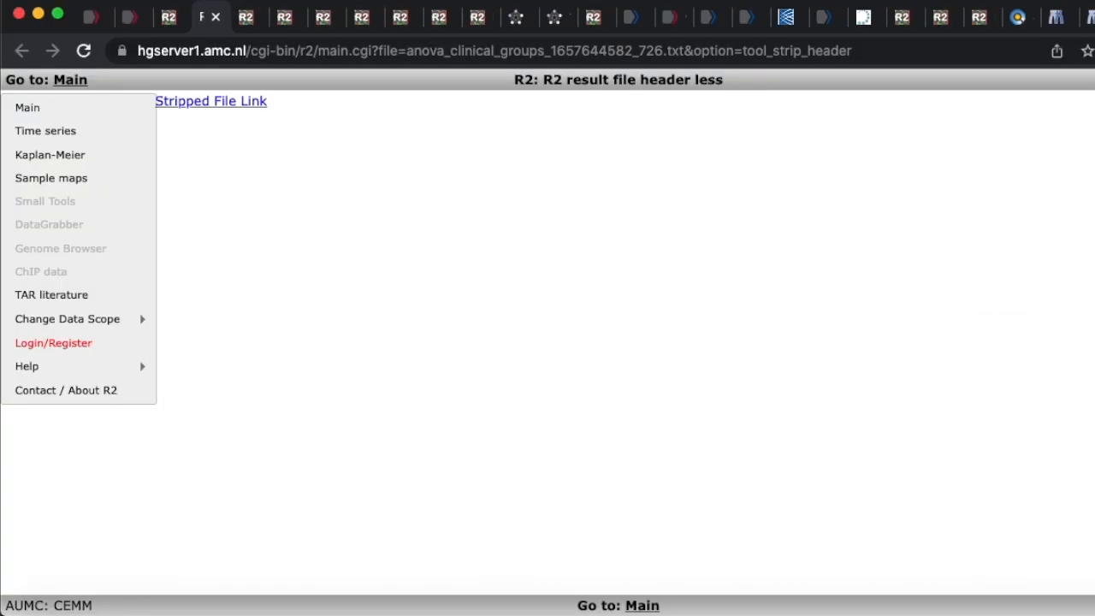
mouse_move(366, 230)
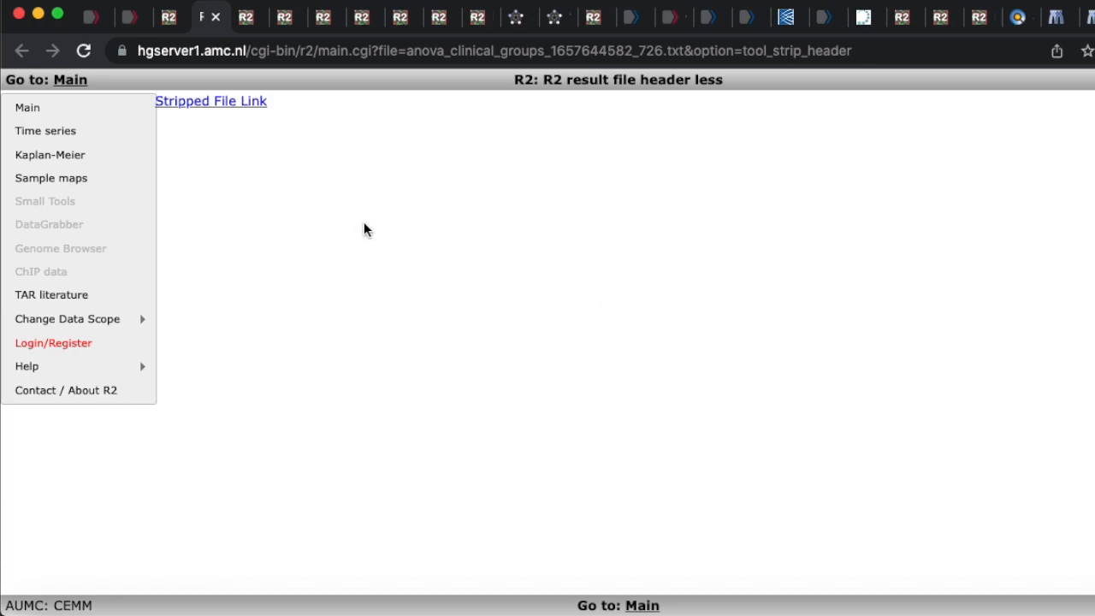
mouse_move(231, 112)
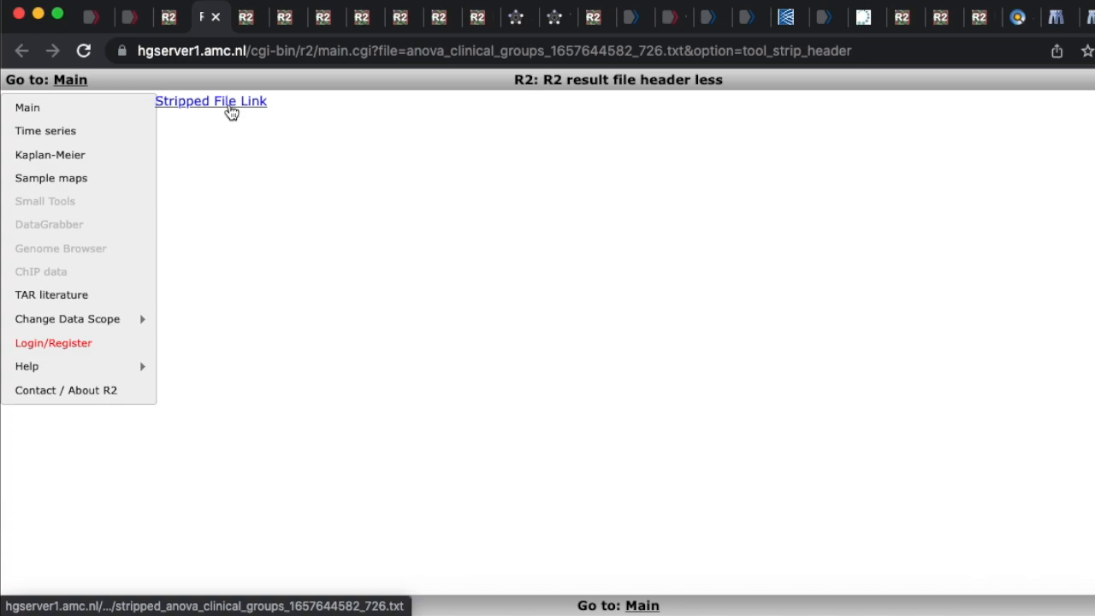
Step: Follow the 'Stripped File Link' to load the ANOVA results as tab-separated plain text
left_click(210, 101)
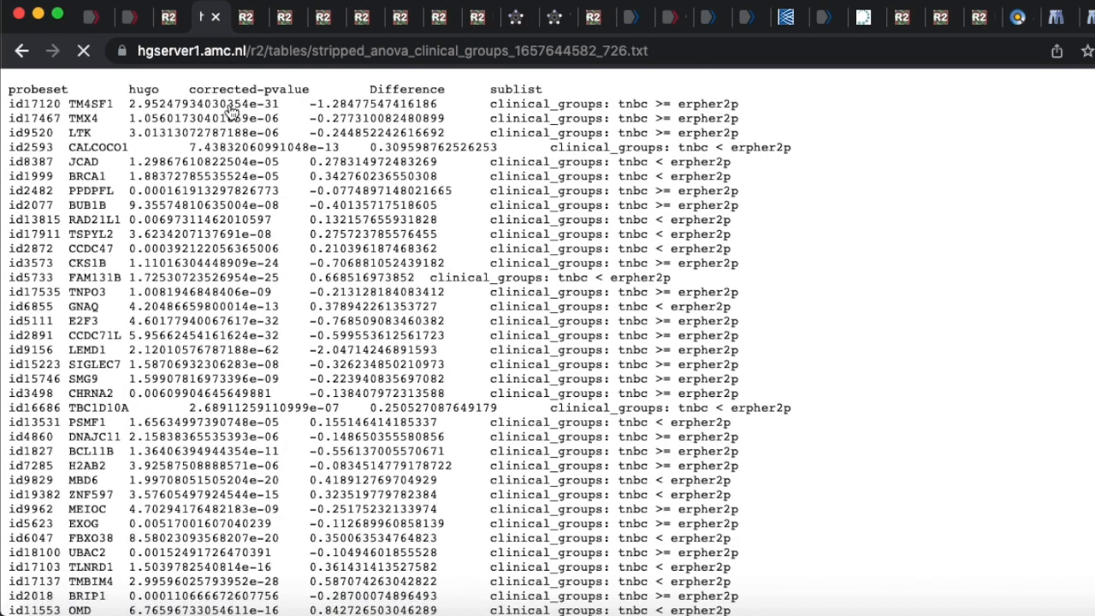
Step: Bring up Chrome's File menu to reach Save Page As for the text page
left_click(82, 51)
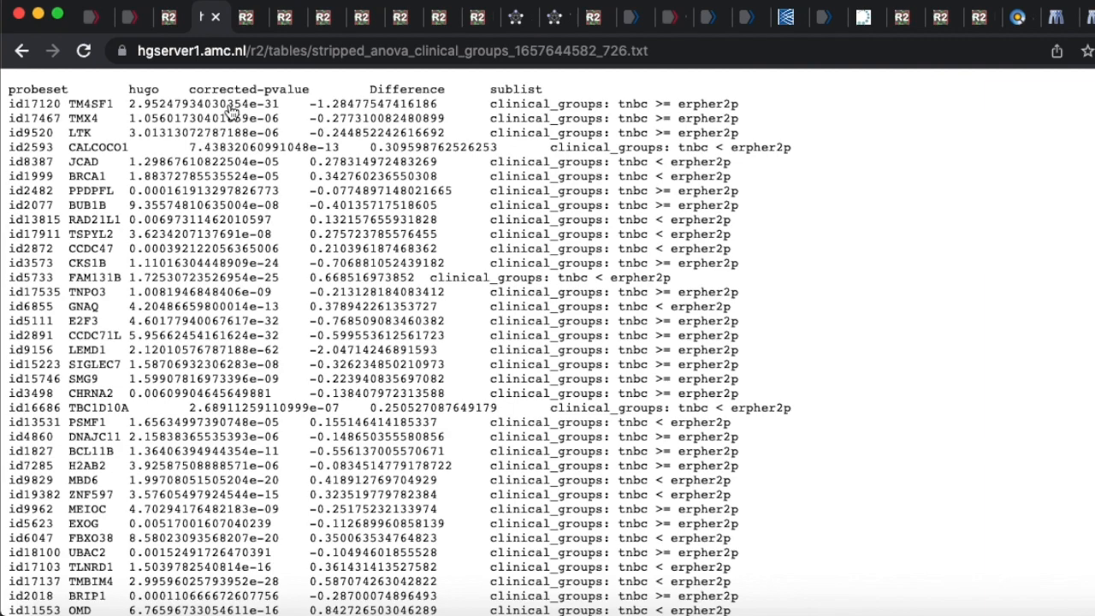
mouse_move(231, 111)
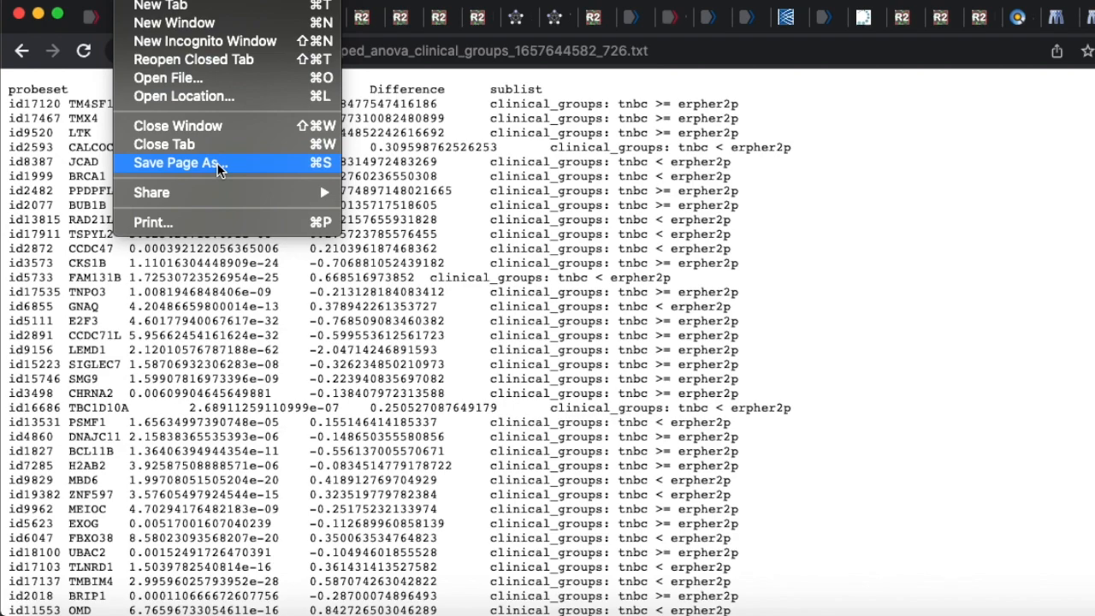
left_click(175, 162)
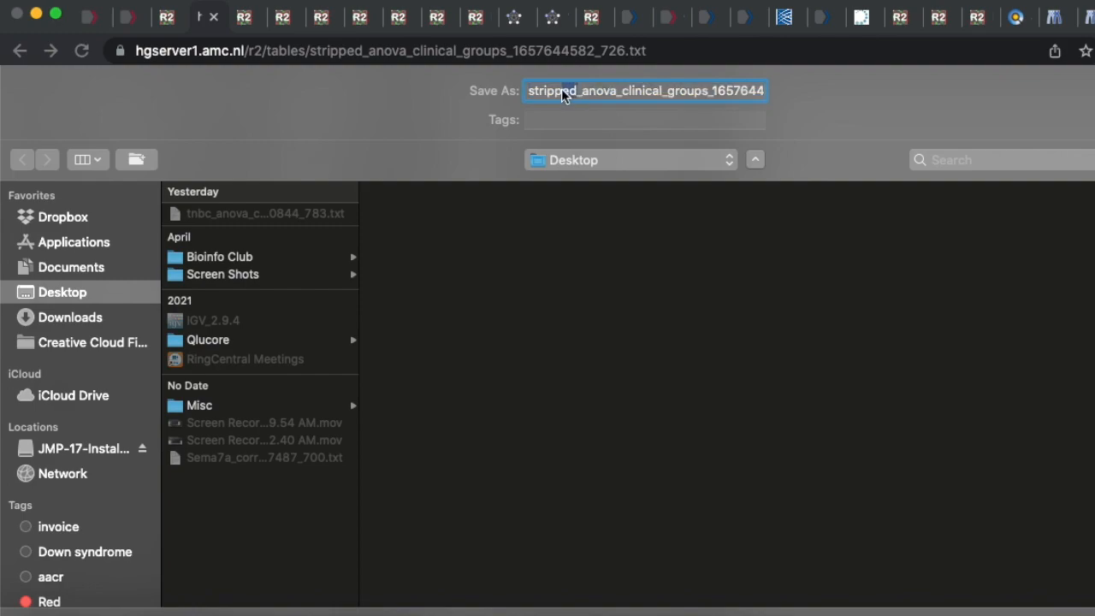
type("TN")
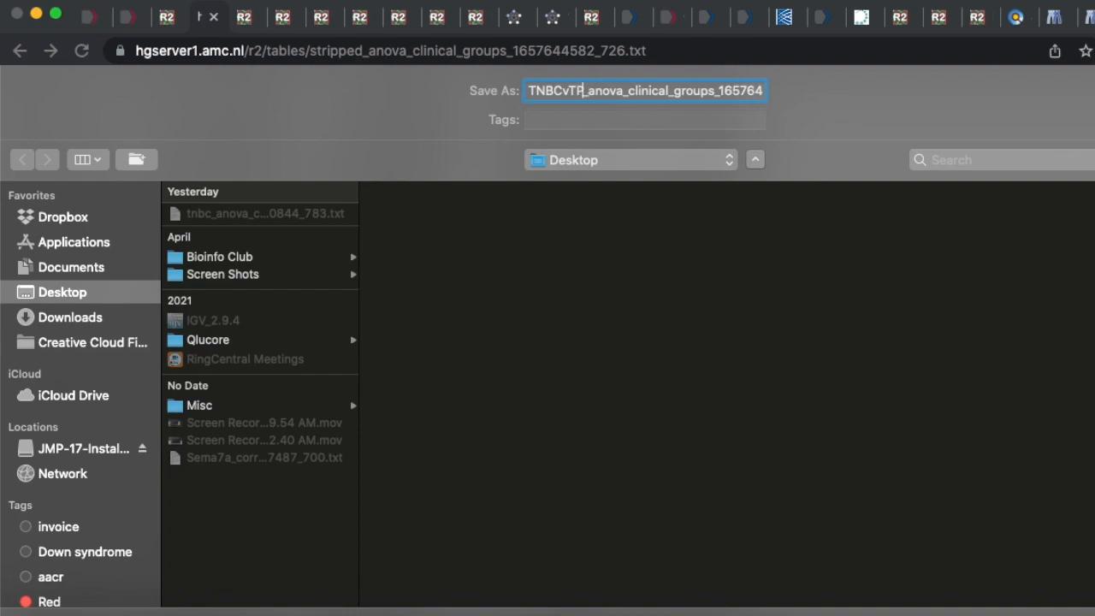
type("BC")
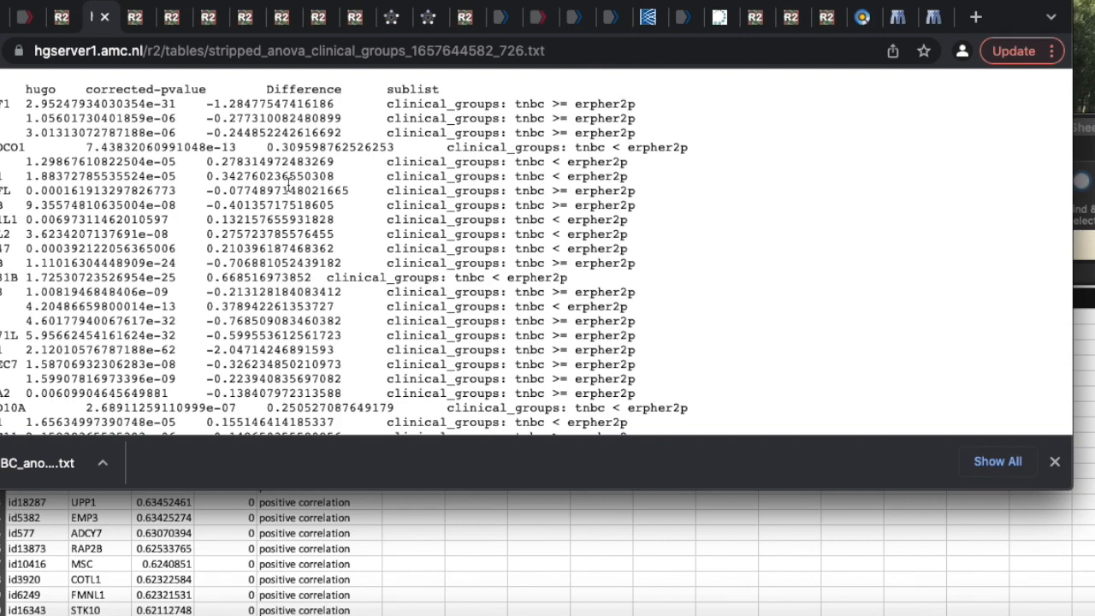
mouse_move(503, 101)
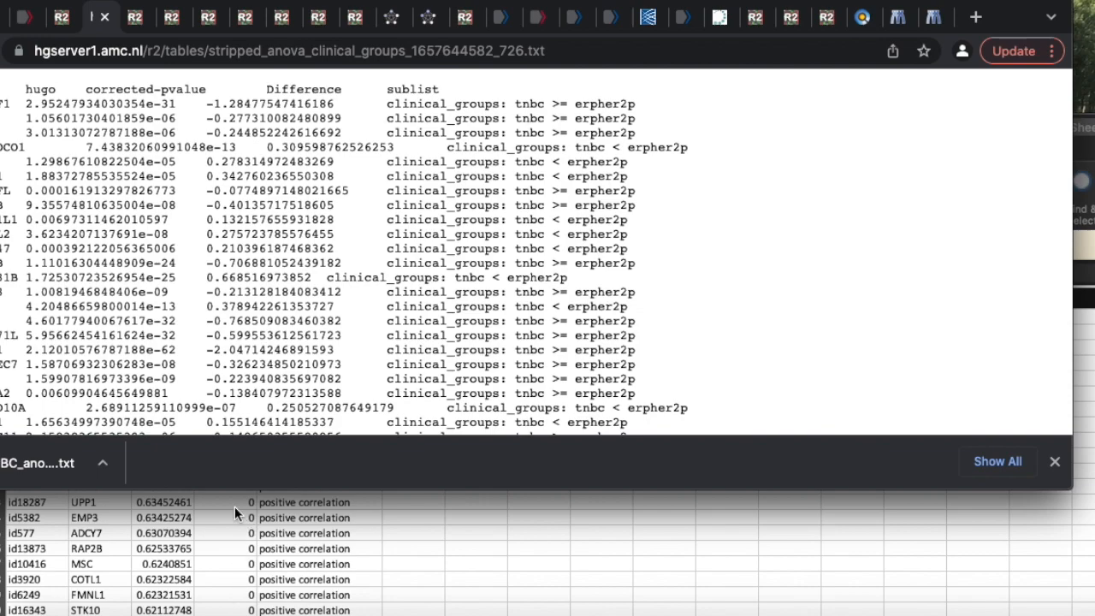
Step: Reveal the saved TNBCvTPBC text file in Finder and open it with Microsoft Excel
left_click(102, 462)
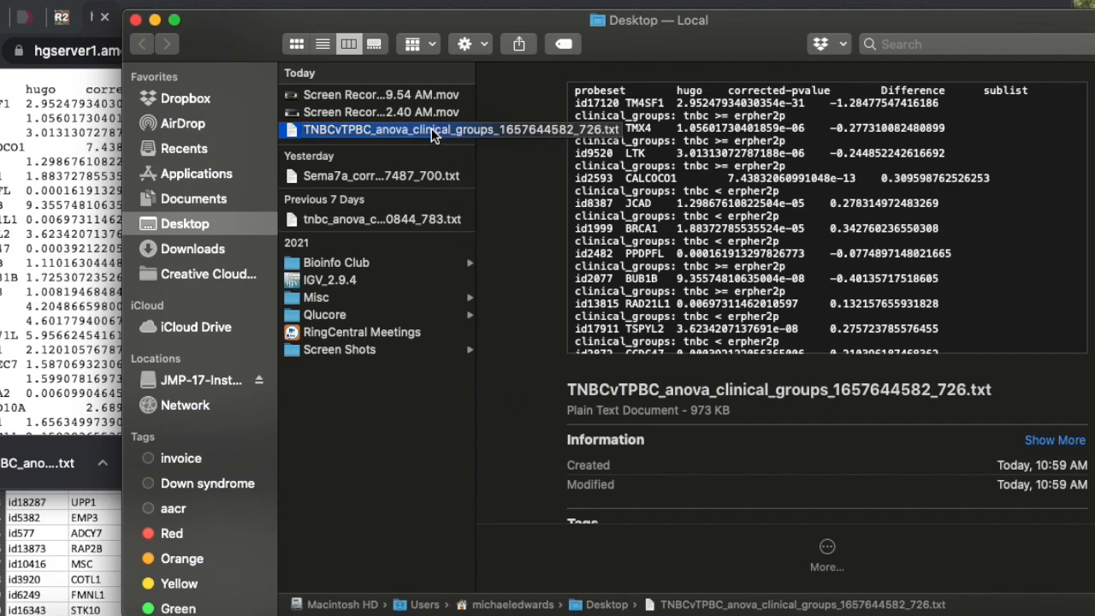
mouse_move(332, 134)
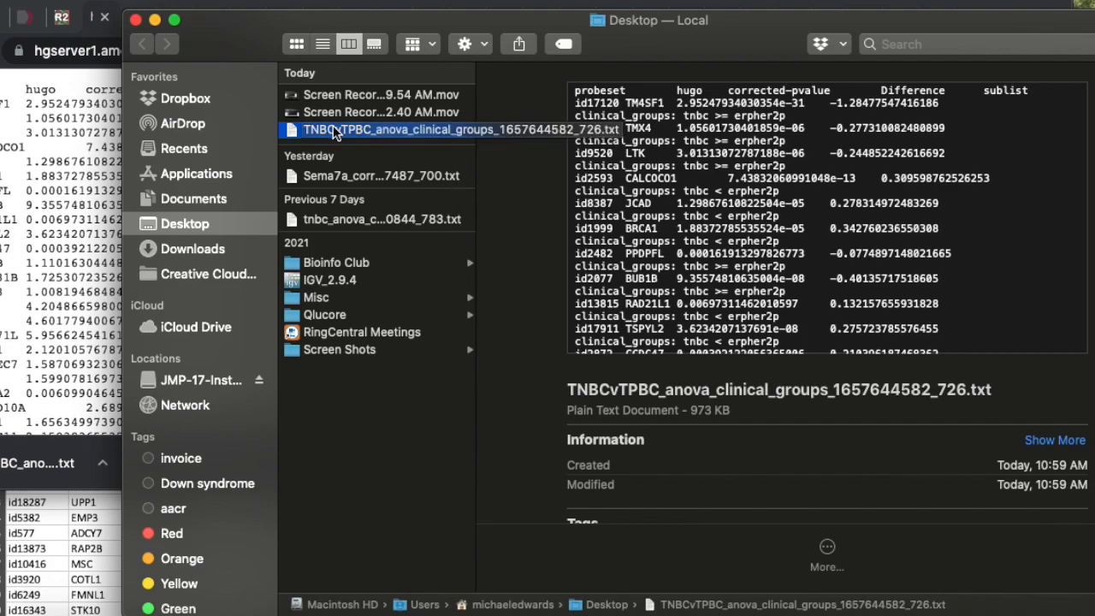
right_click(436, 131)
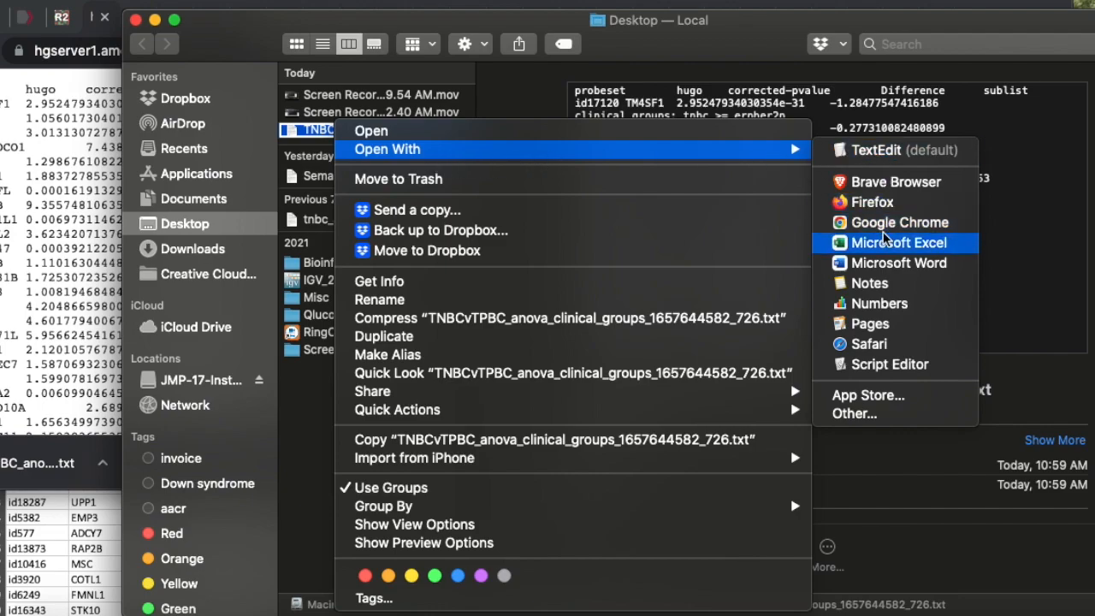
left_click(898, 243)
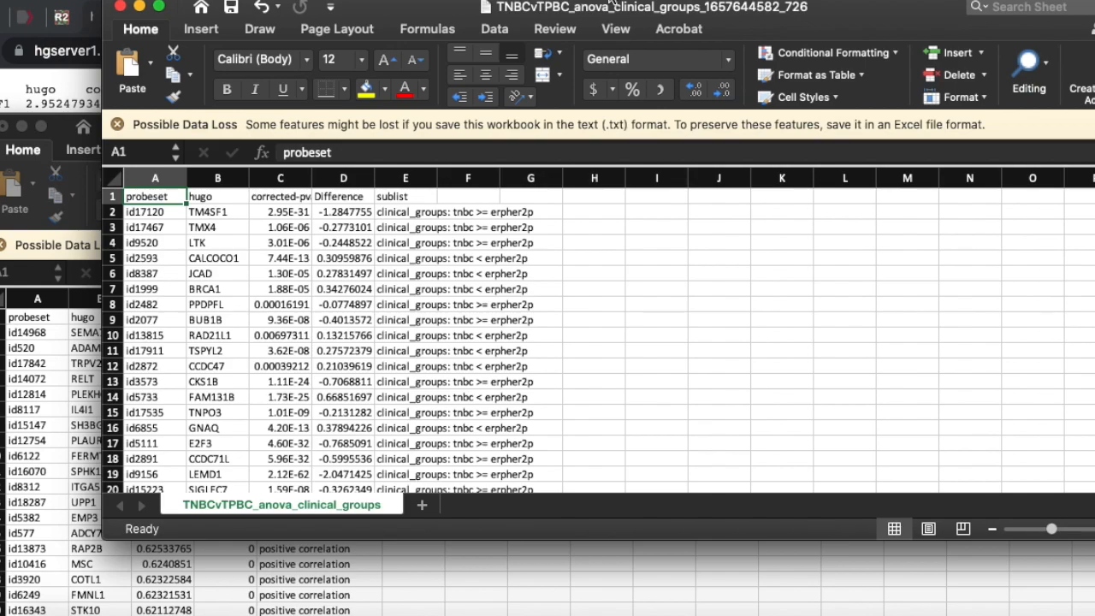
mouse_move(615, 428)
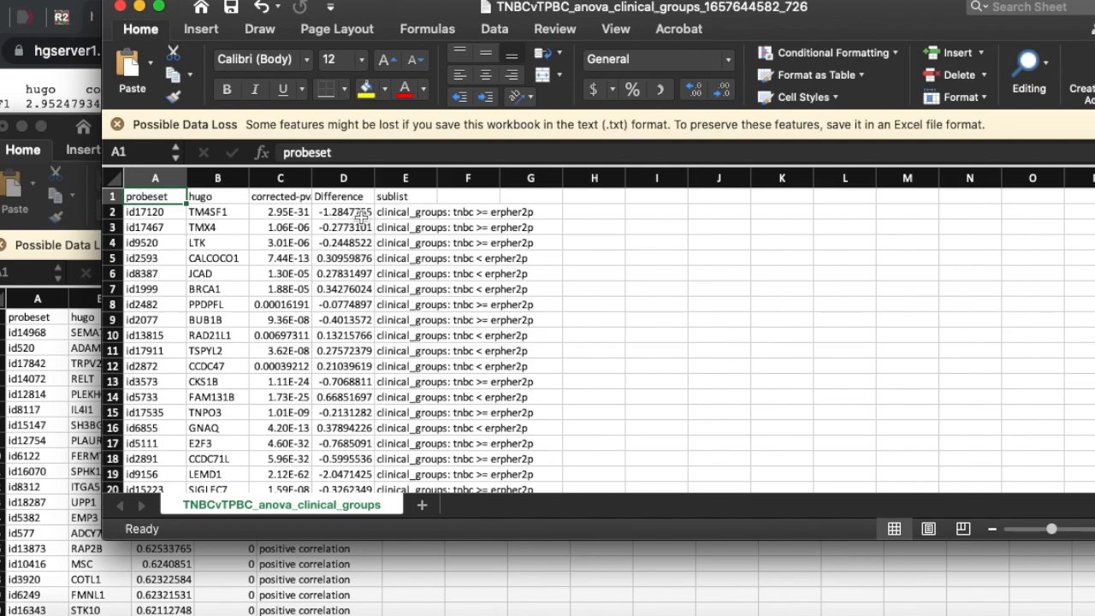
mouse_move(360, 214)
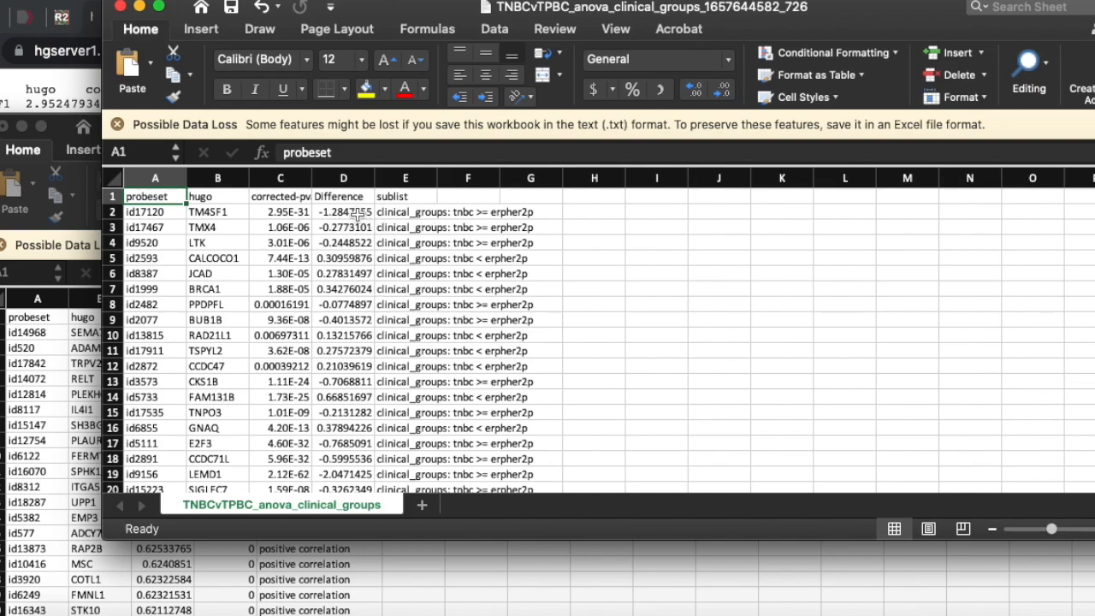
Step: Select cell D2 in the Difference column as the sort key
left_click(342, 212)
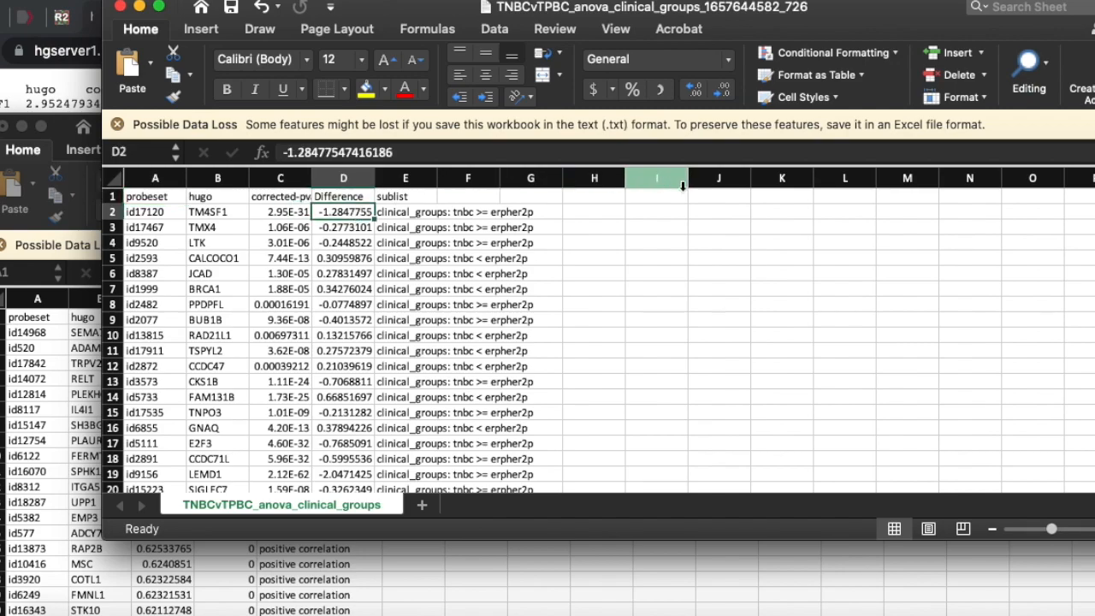
mouse_move(962, 150)
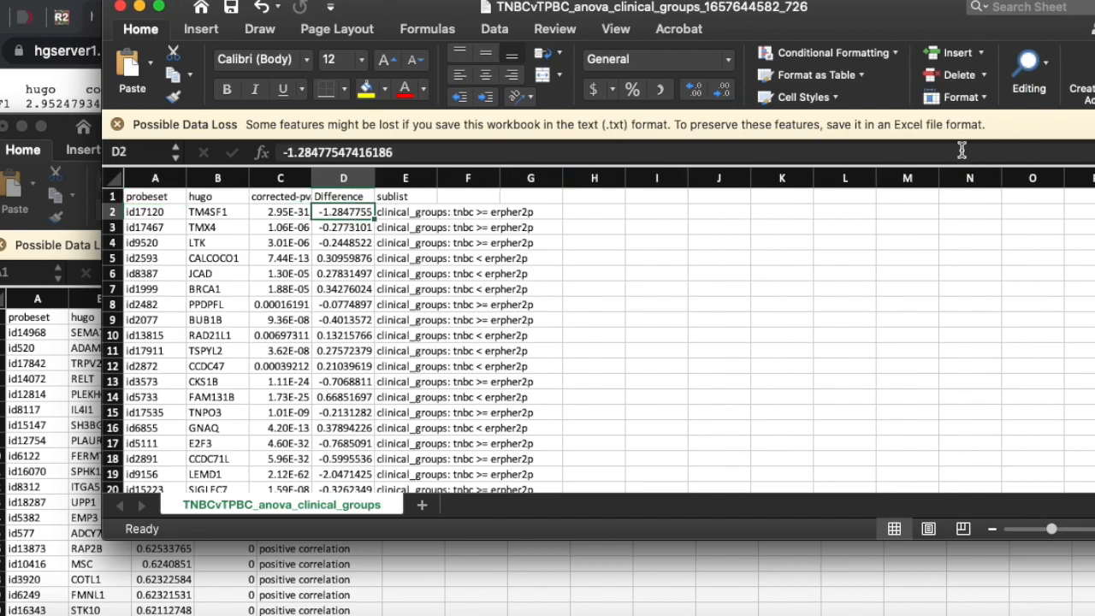
mouse_move(942, 198)
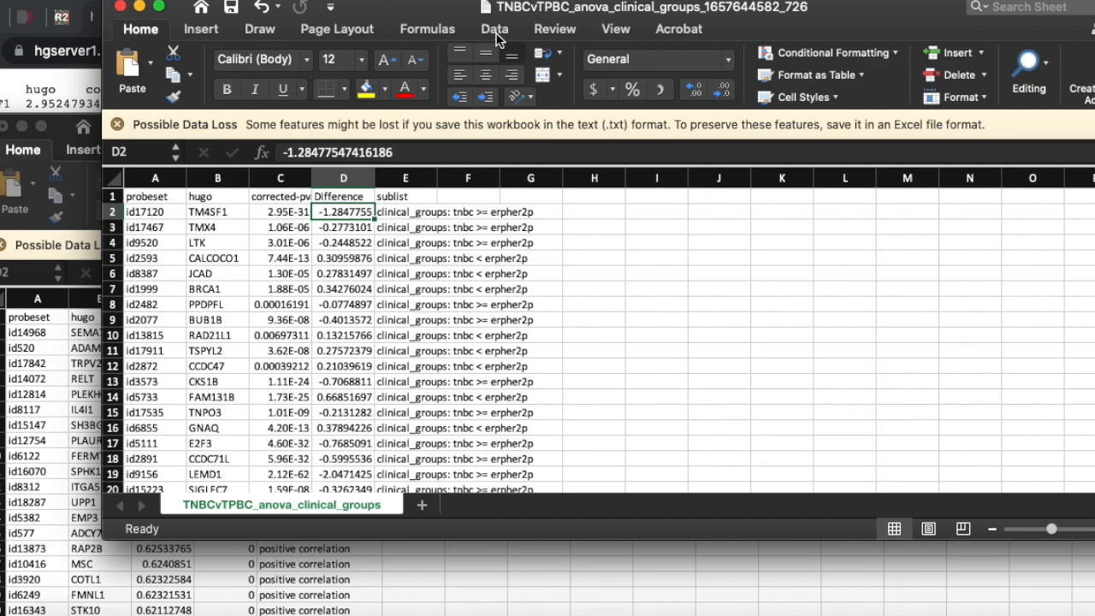
Step: Sort the gene rows by Difference ascending via Data > Sort A to Z, putting FABP7 first
left_click(495, 27)
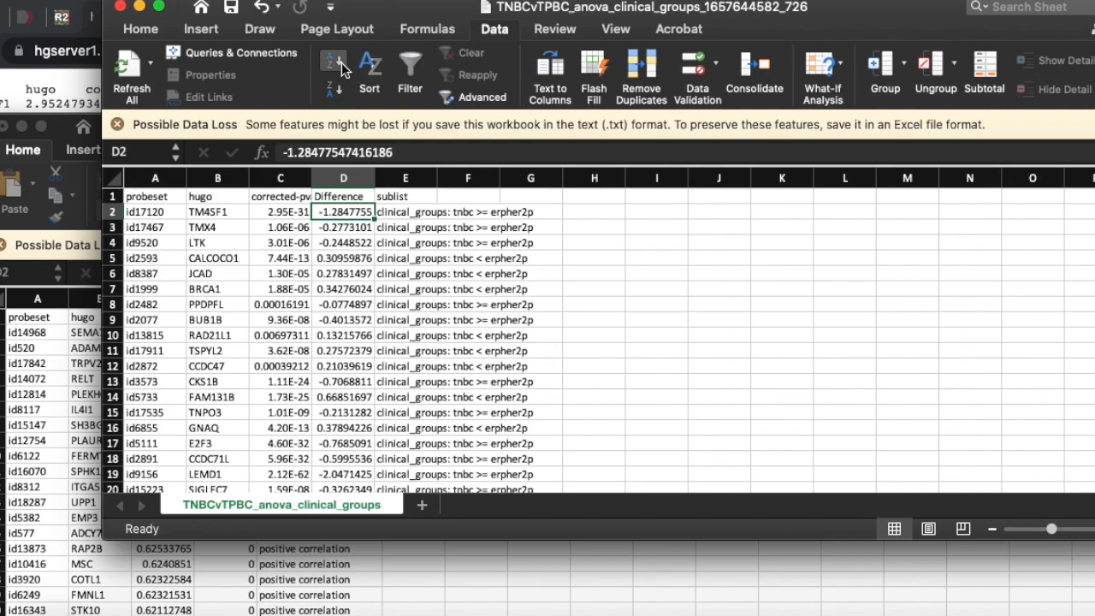
left_click(332, 62)
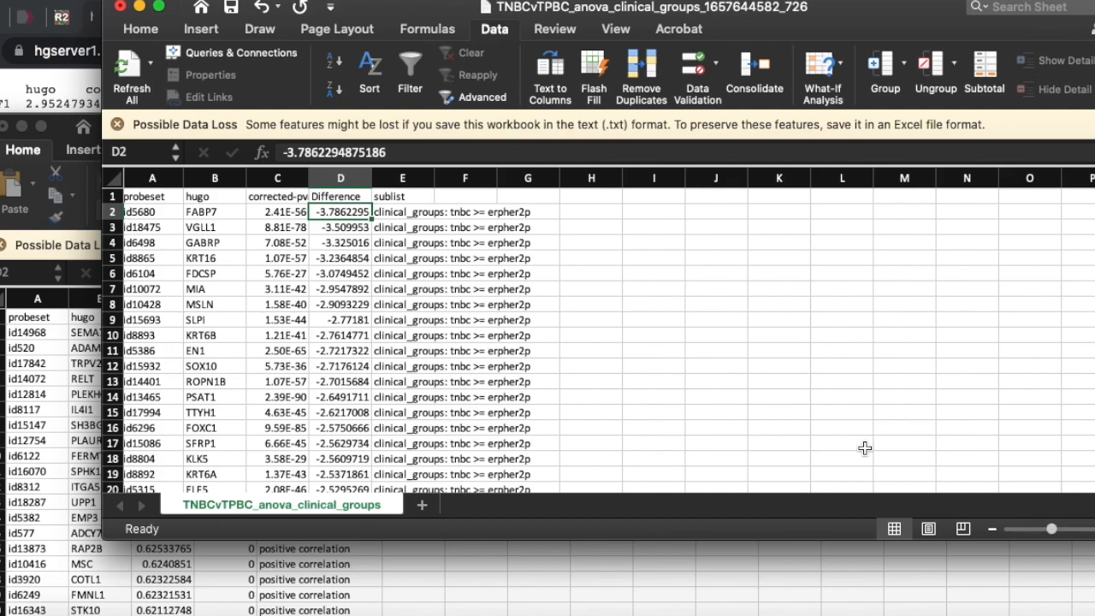
mouse_move(361, 271)
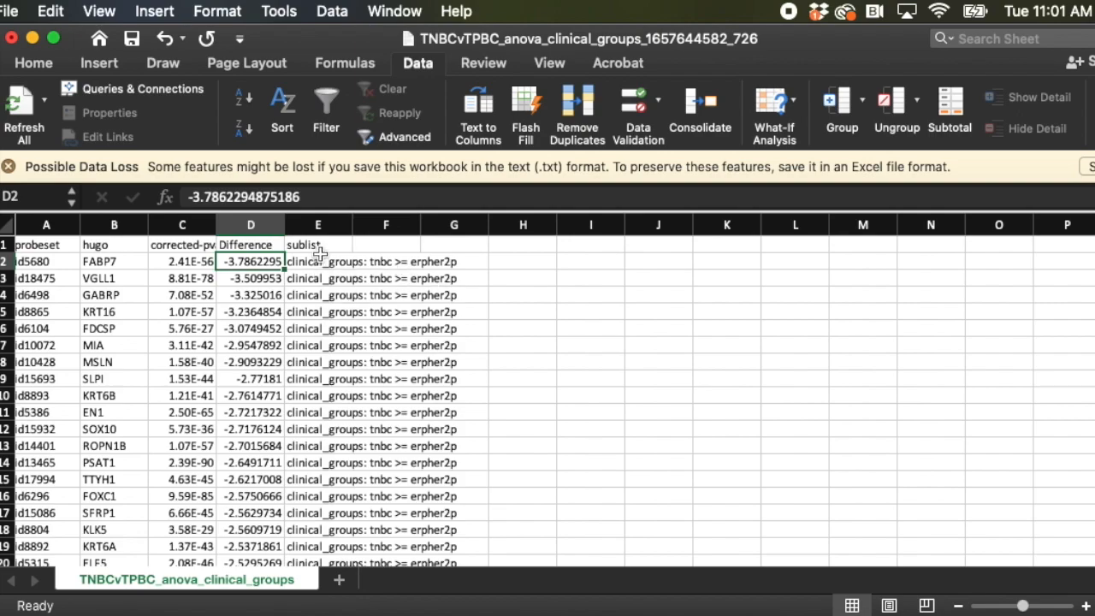
left_click(319, 260)
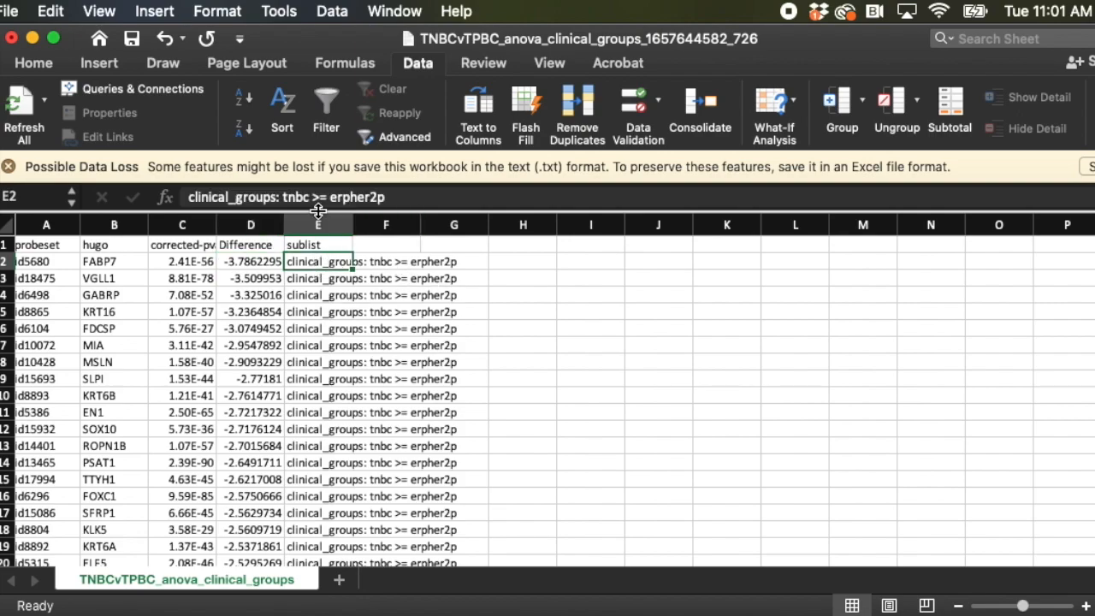
mouse_move(318, 224)
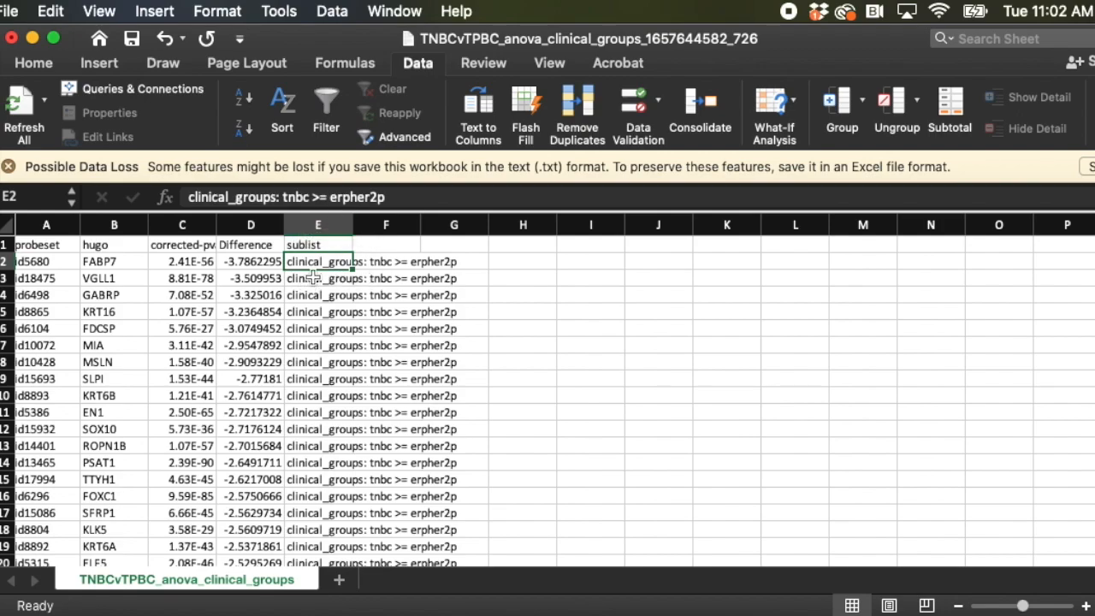
mouse_move(320, 214)
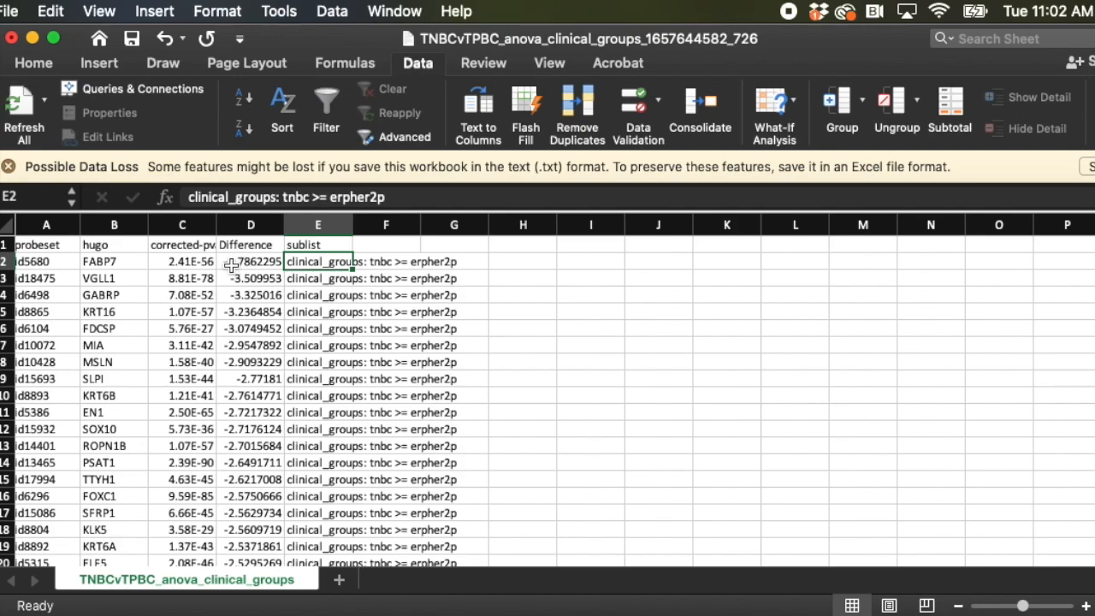
mouse_move(270, 284)
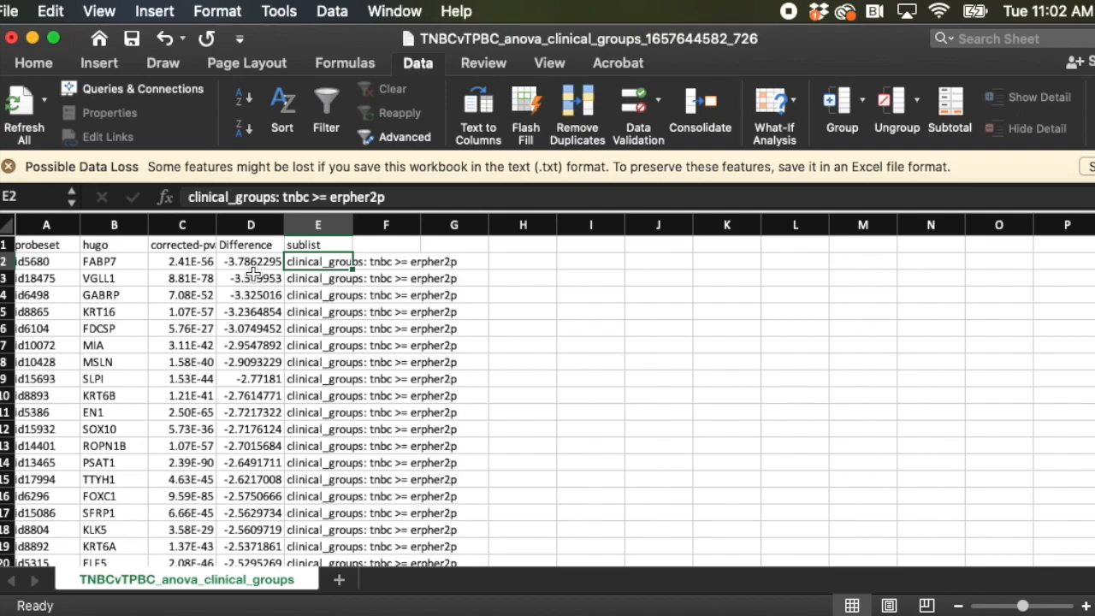
mouse_move(116, 274)
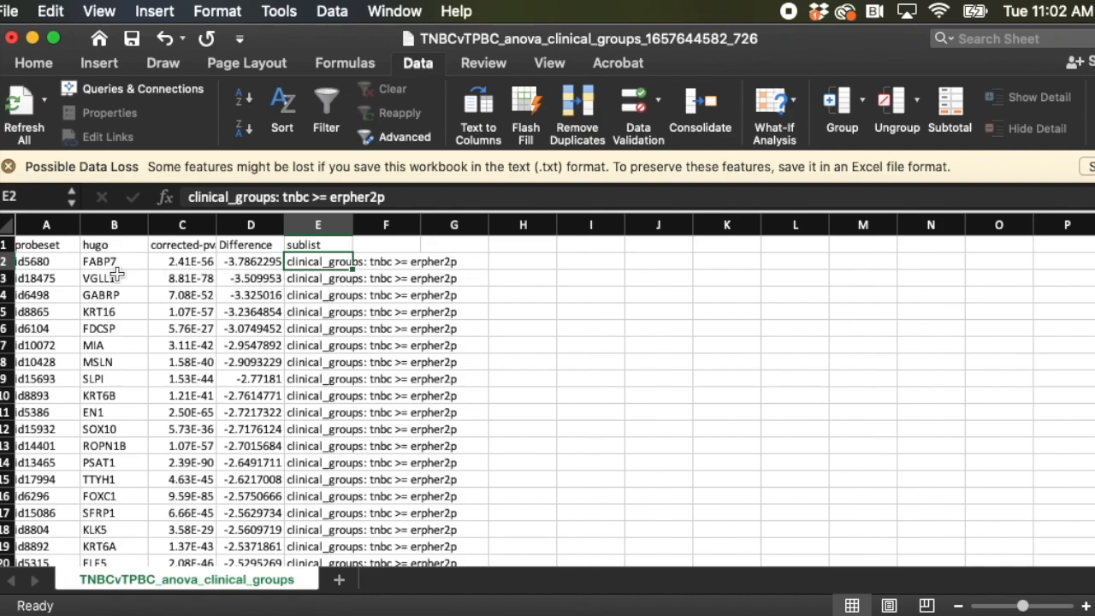
mouse_move(123, 279)
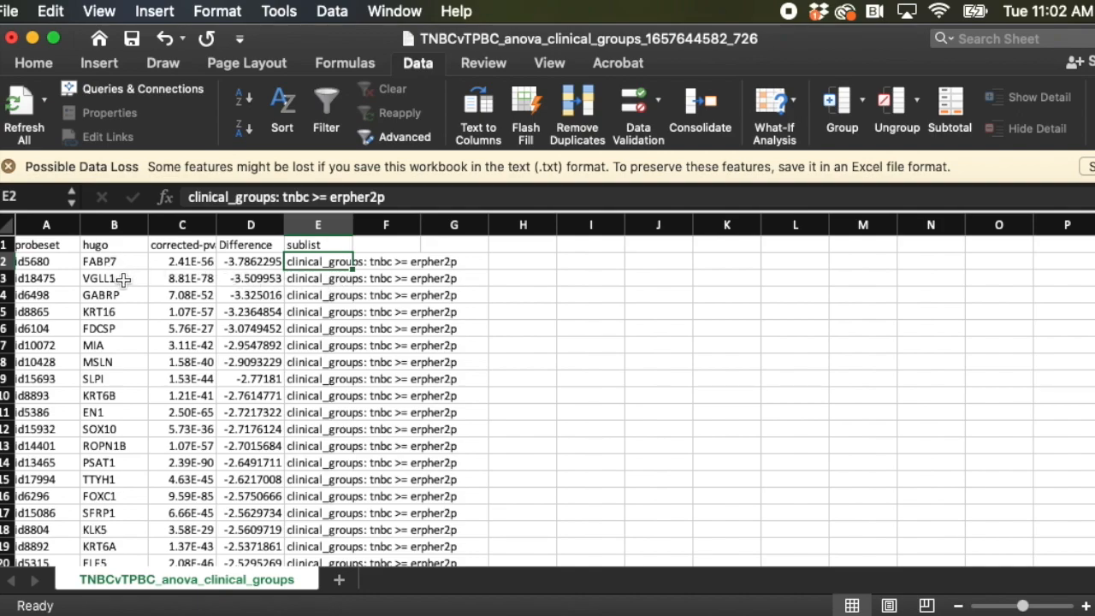